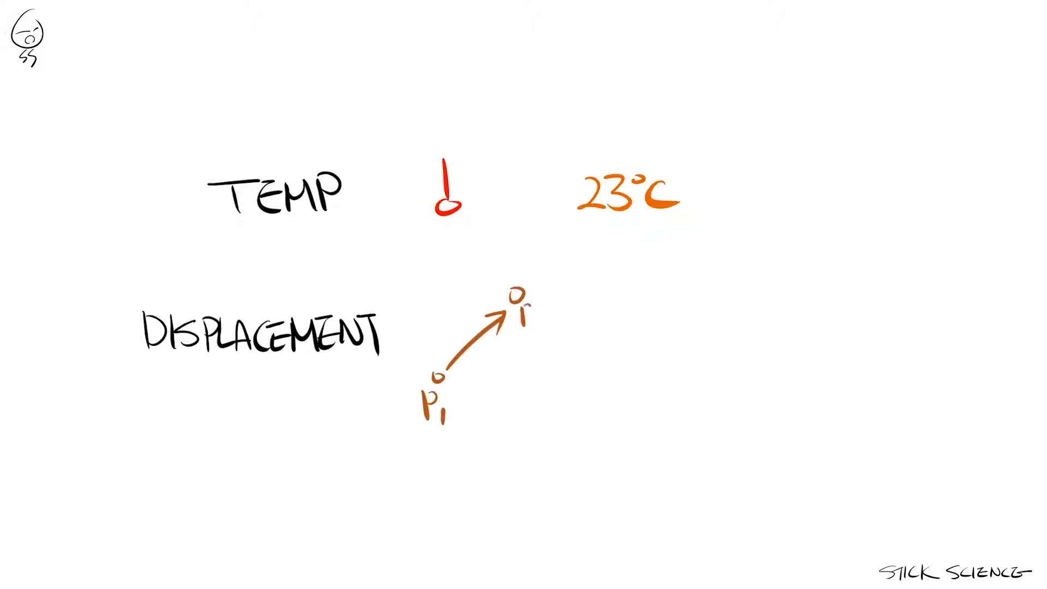
# Write '2KM NORTHEA' beside the vector notation on the new page
pyautogui.write('2KM NORTHEA')
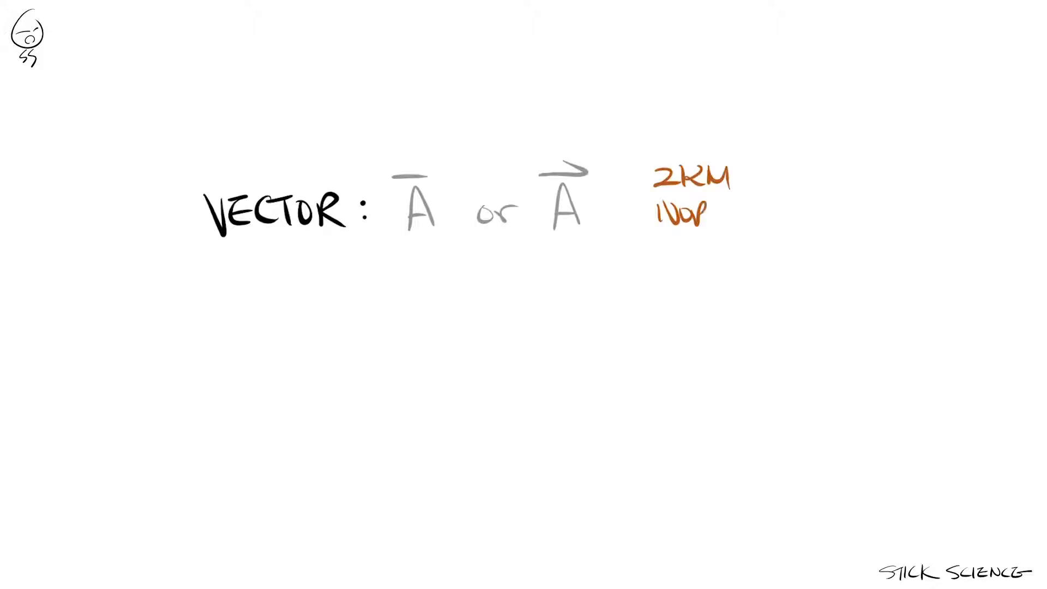
# Complete 'NORTHEAST', then write 'MAGNITUDE :' with '2KM' on the next line
pyautogui.write('NORTHEAST')
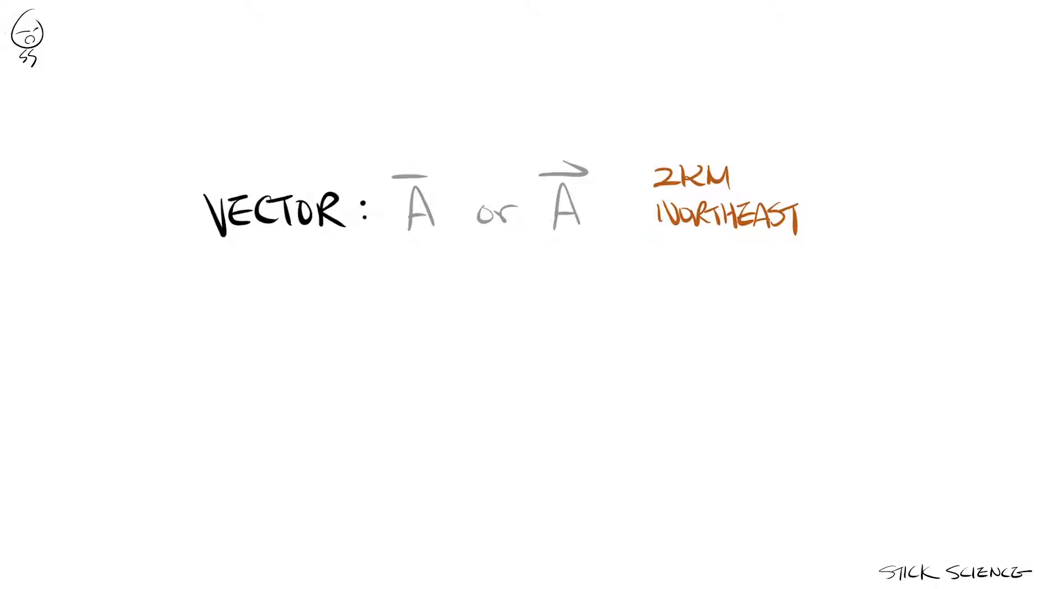
pyautogui.write('M')
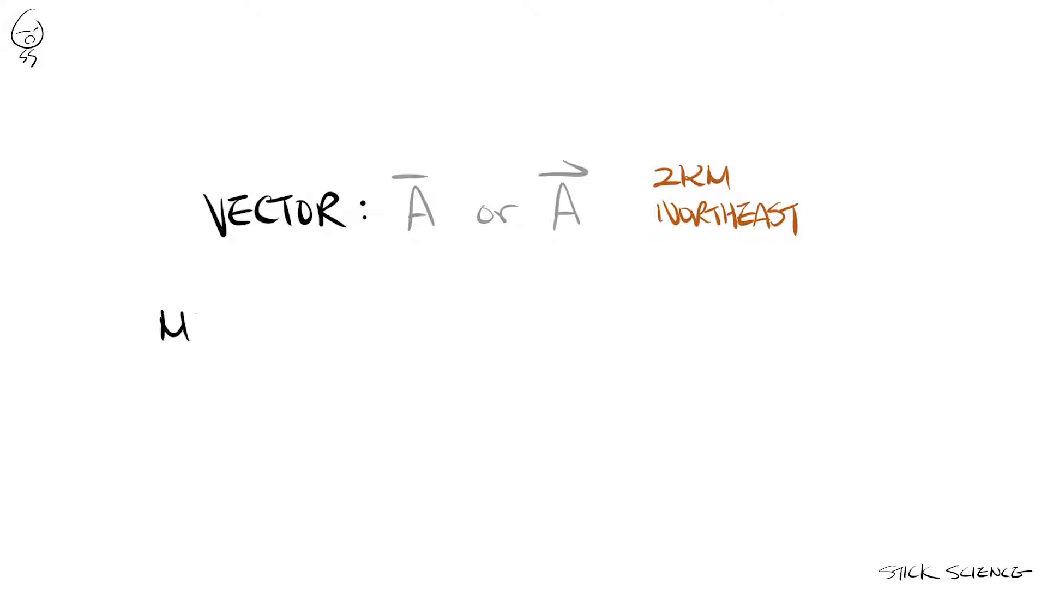
pyautogui.write('MAGNITUDE : |A|')
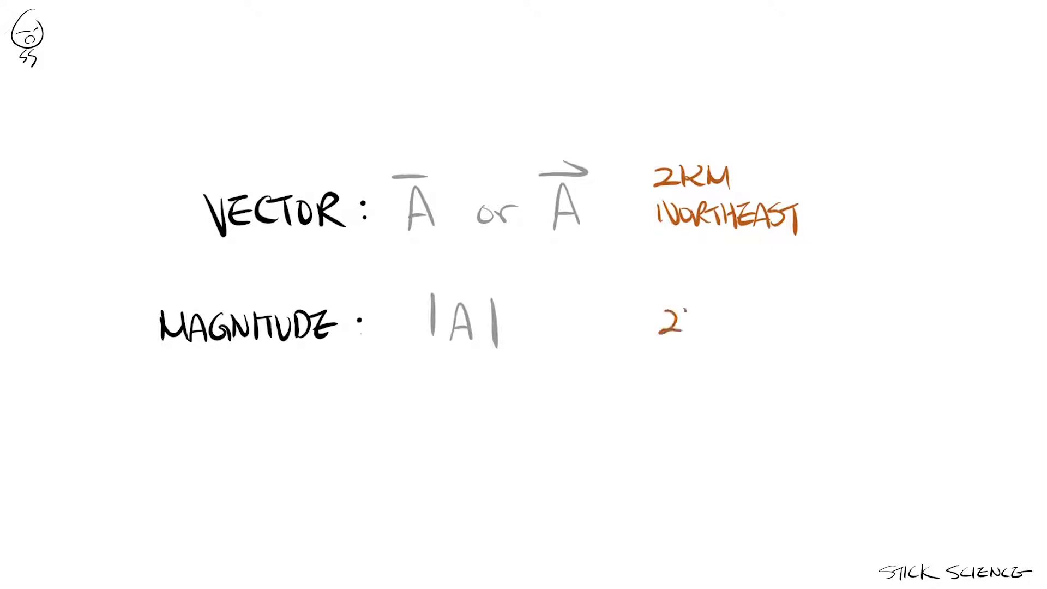
pyautogui.write('2KM')
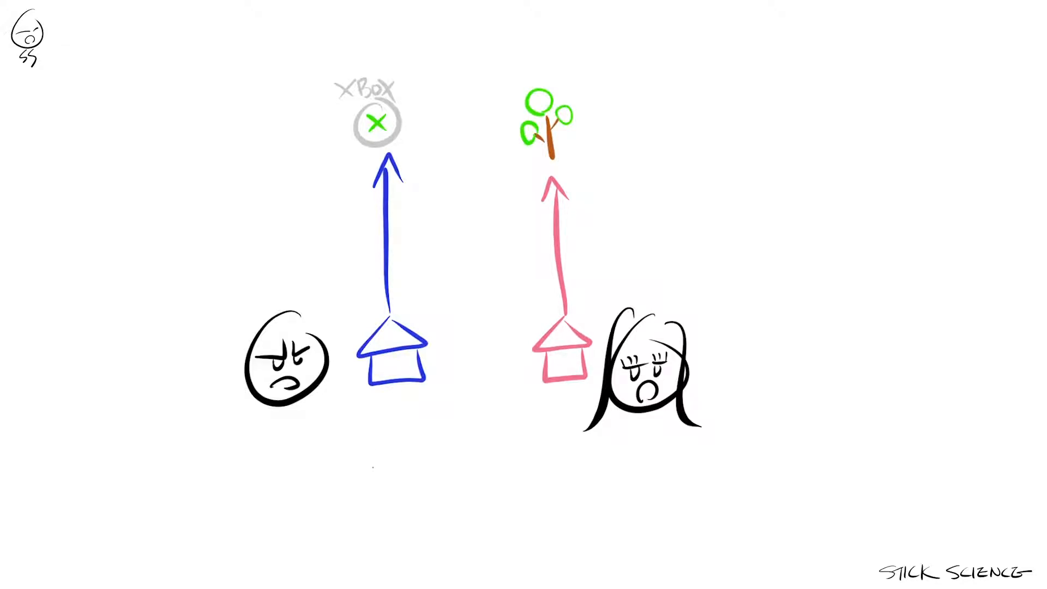
# Label a house with vector 'A⃗' and draw a vertical stroke beside it
pyautogui.write('A⃗')
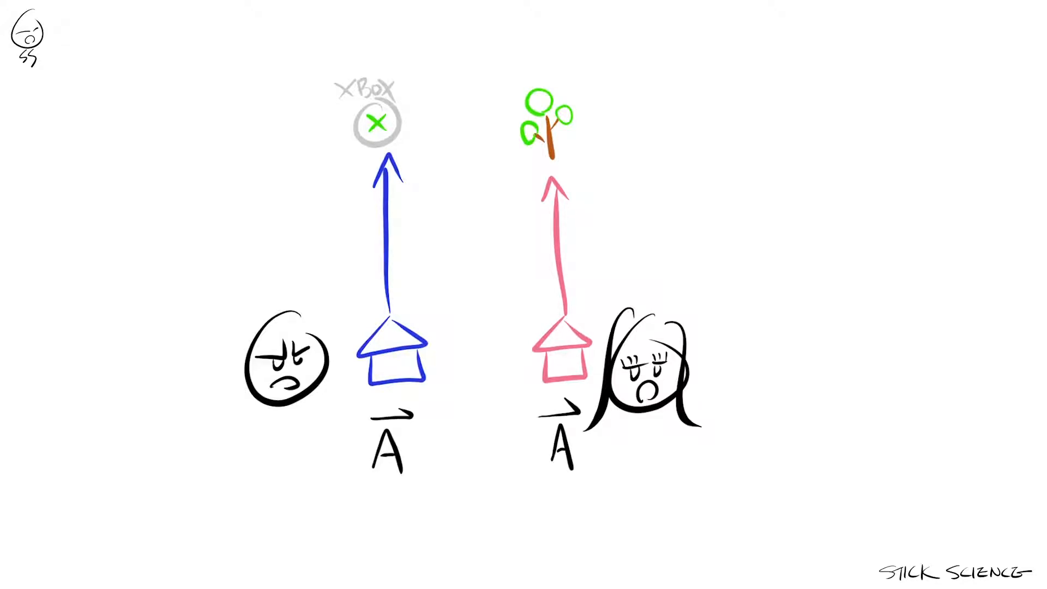
pyautogui.moveTo(774, 181); pyautogui.dragTo(774, 347)
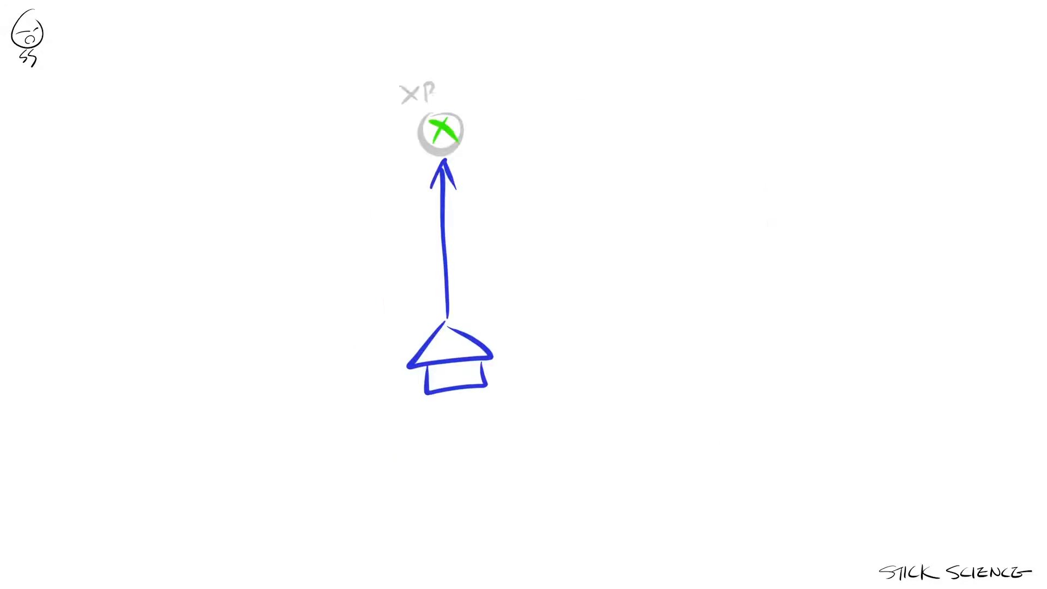
# Draw a light-blue winding route from the house to the Xbox
pyautogui.moveTo(401, 328); pyautogui.dragTo(494, 140)
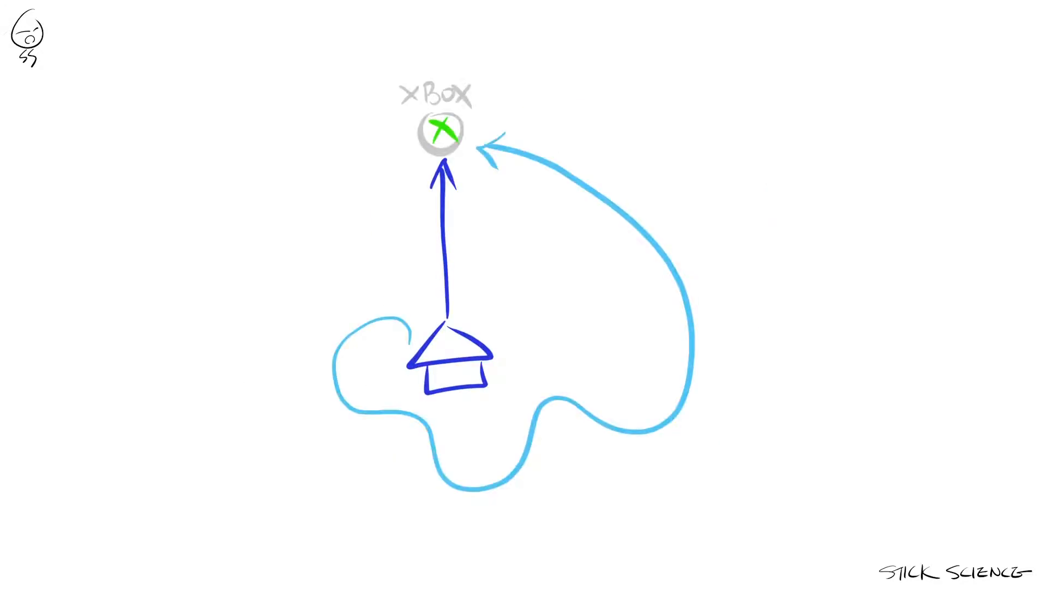